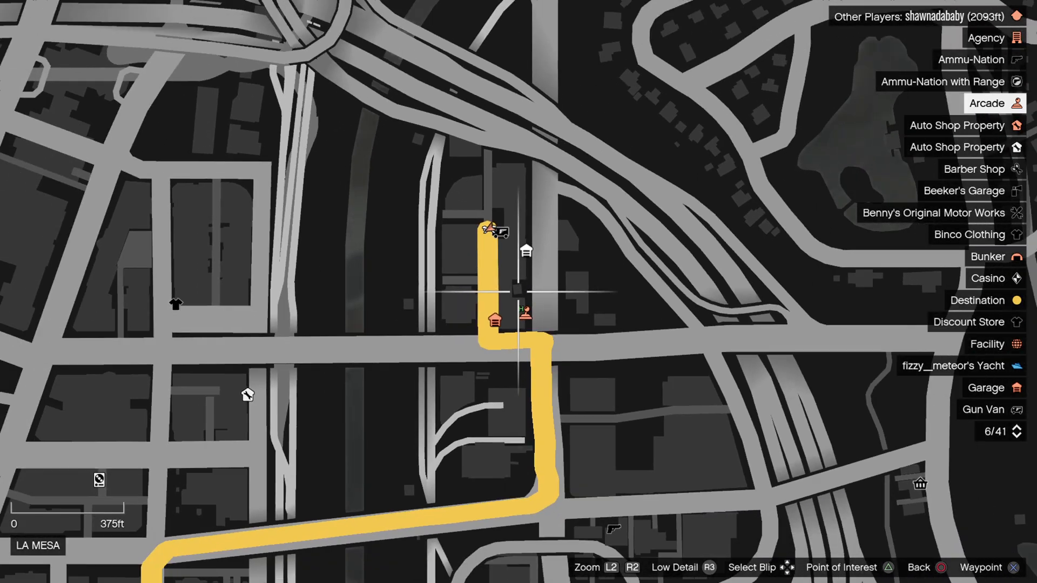
{"action": "scroll", "scroll_direction": "down", "scroll_amount": 3}
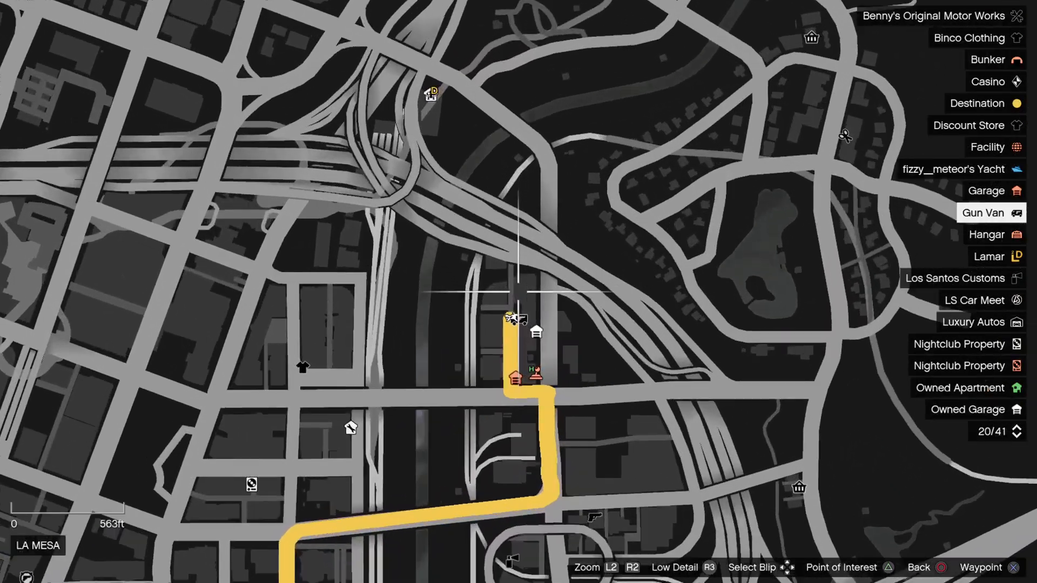